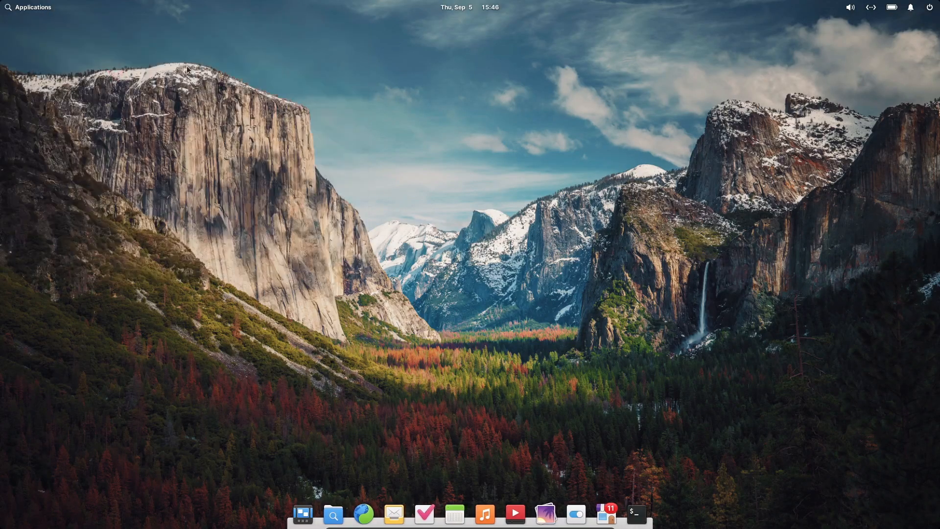
Step: Show system information in the terminal and close the applications list
{"action": "left_click", "coordinate": [636, 514]}
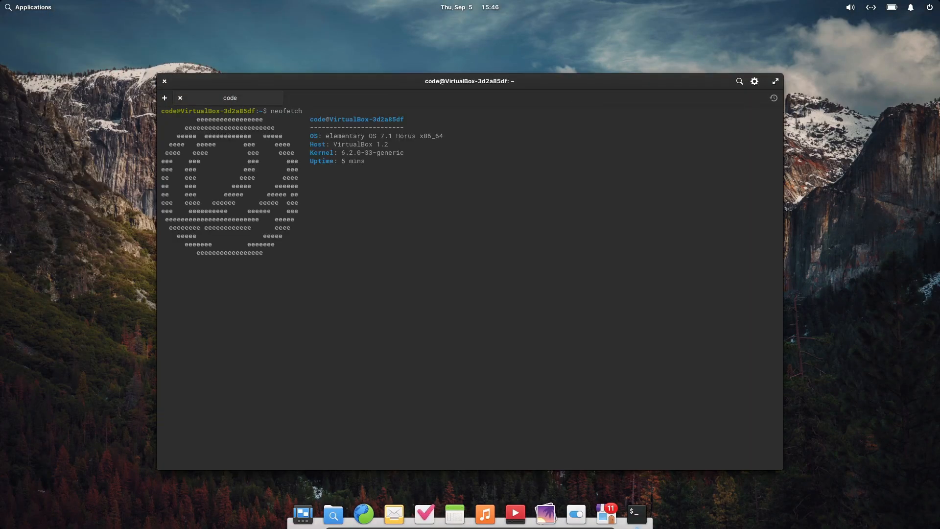
{"action": "key", "text": "Return"}
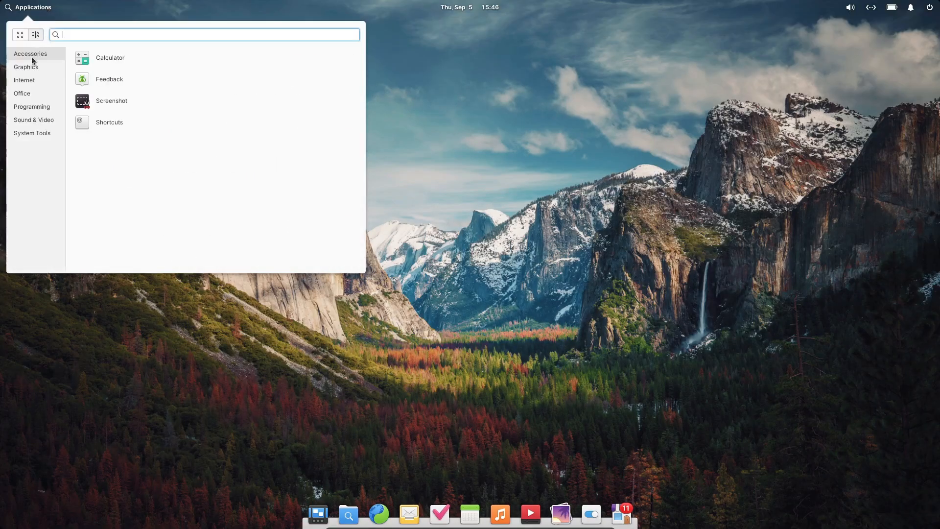
{"action": "left_click", "coordinate": [31, 106]}
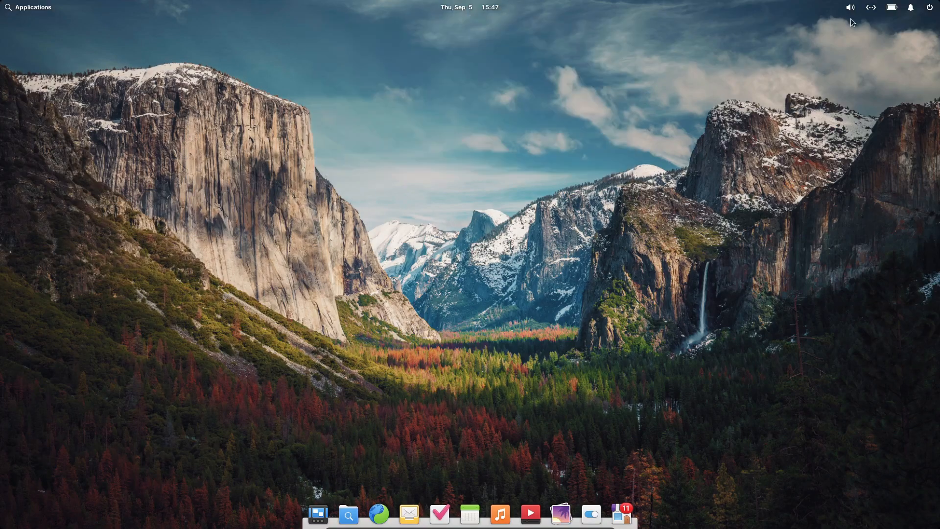
{"action": "left_click", "coordinate": [891, 8]}
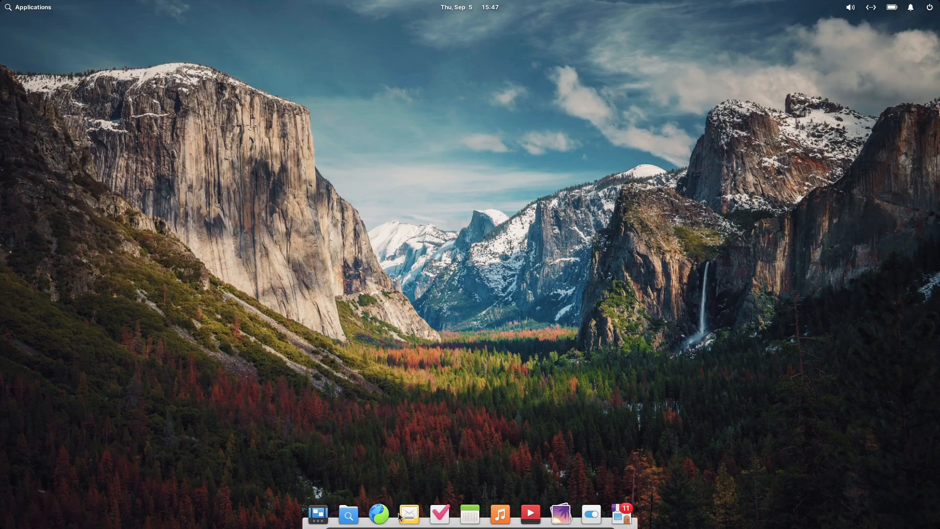
{"action": "mouse_move", "coordinate": [530, 513]}
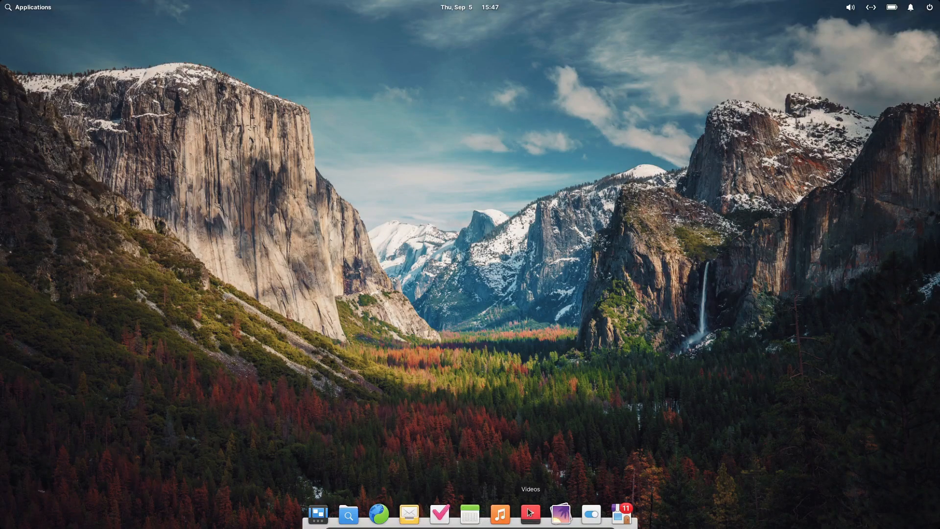
Step: Check the System information and firmware update pages in System Settings
{"action": "left_click", "coordinate": [529, 514]}
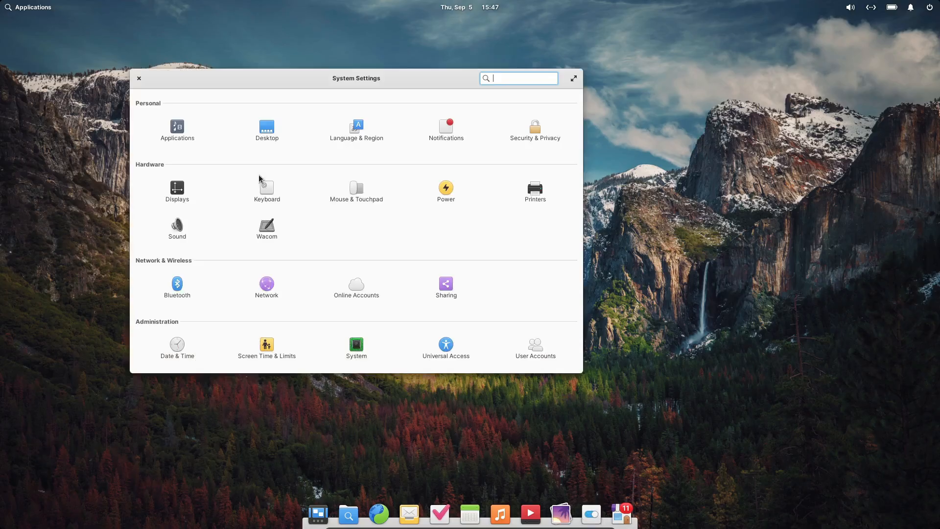
{"action": "left_click", "coordinate": [356, 344]}
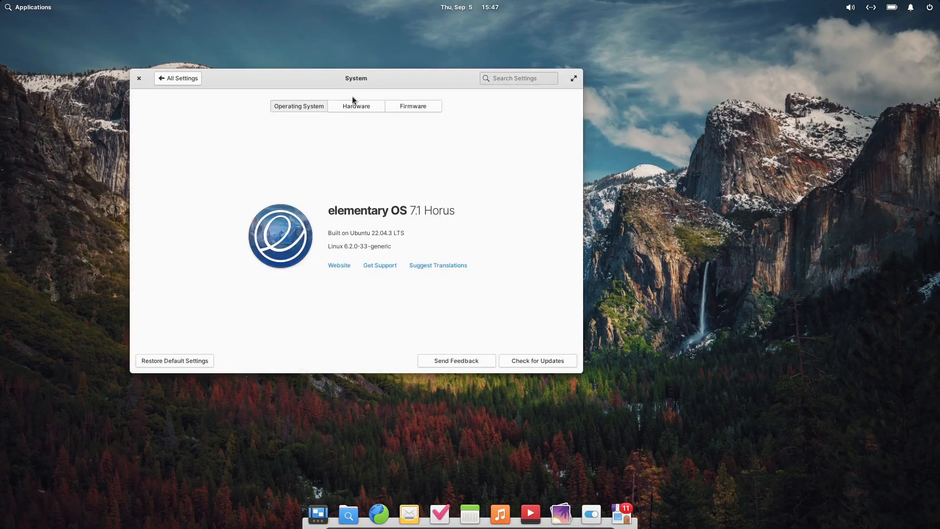
{"action": "left_click", "coordinate": [412, 106]}
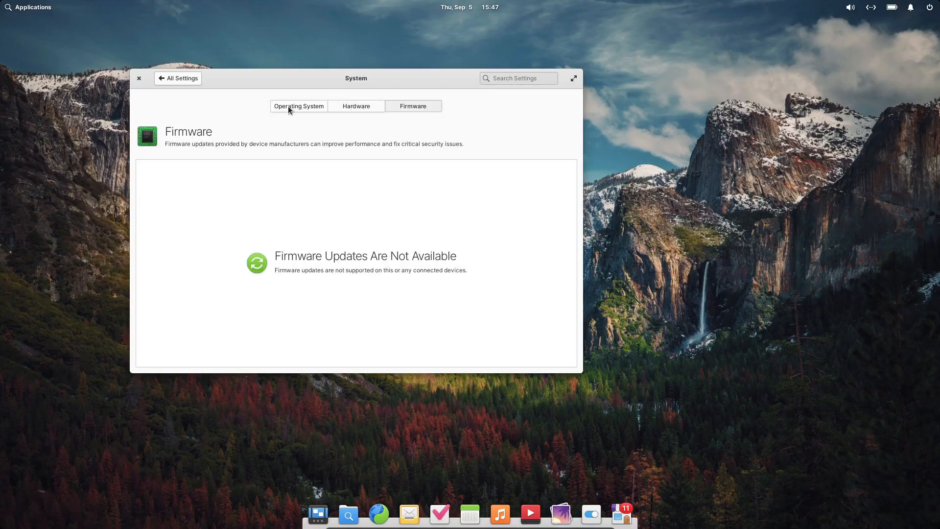
{"action": "left_click", "coordinate": [177, 78]}
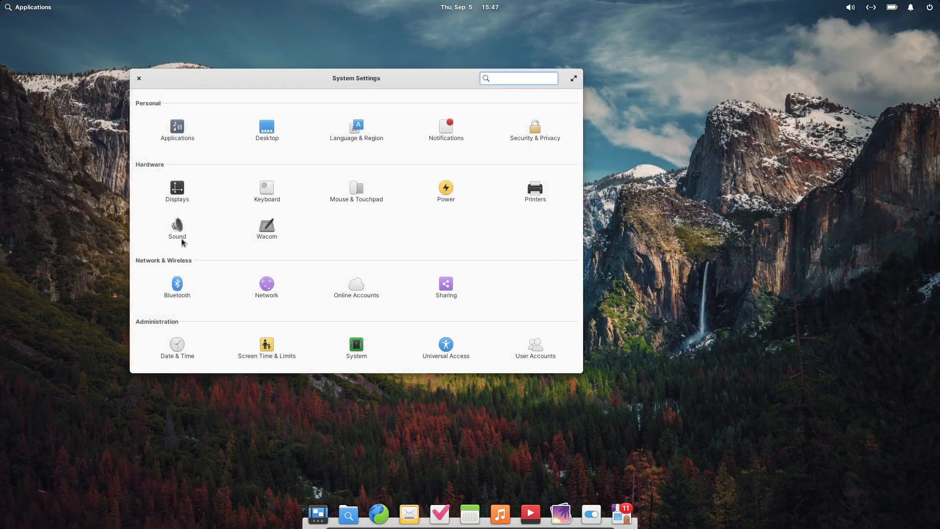
{"action": "left_click", "coordinate": [139, 78]}
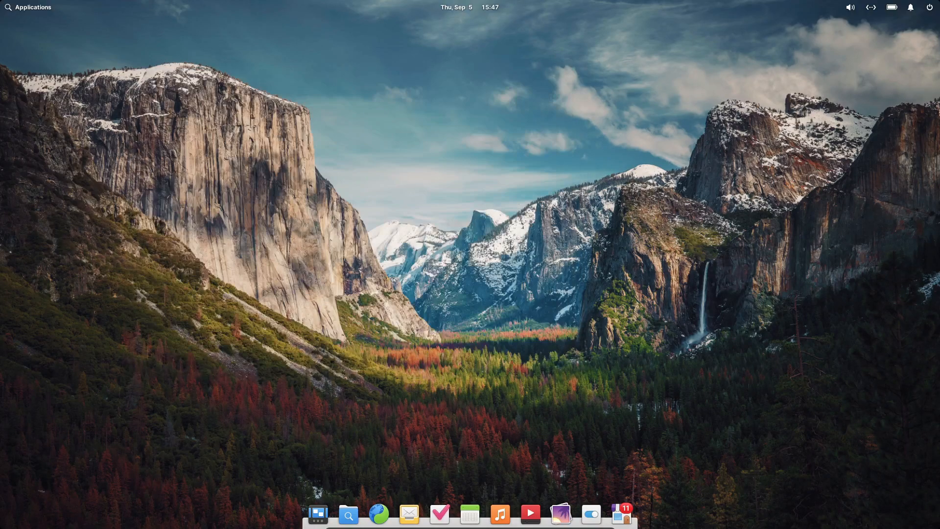
{"action": "mouse_move", "coordinate": [215, 442]}
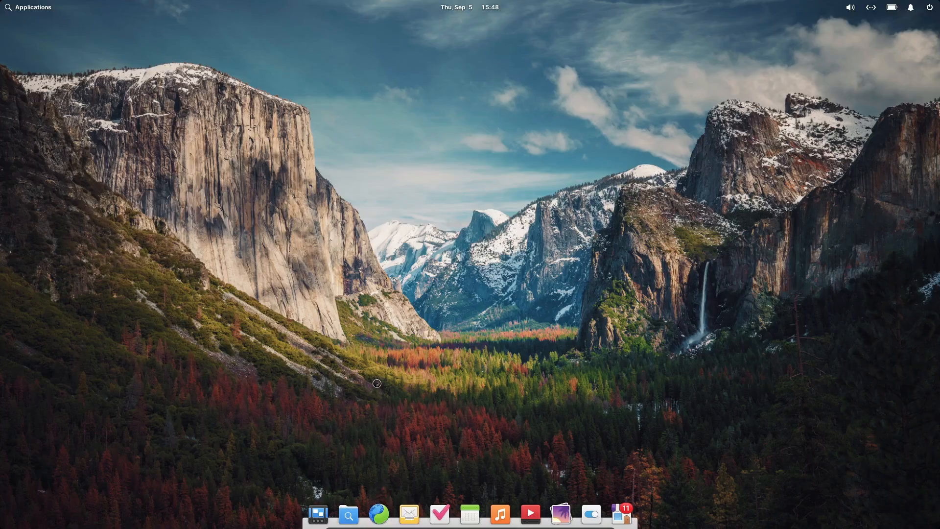
Step: Briefly try the web browser, Mail with online accounts, and the Tasks app
{"action": "left_click", "coordinate": [378, 513]}
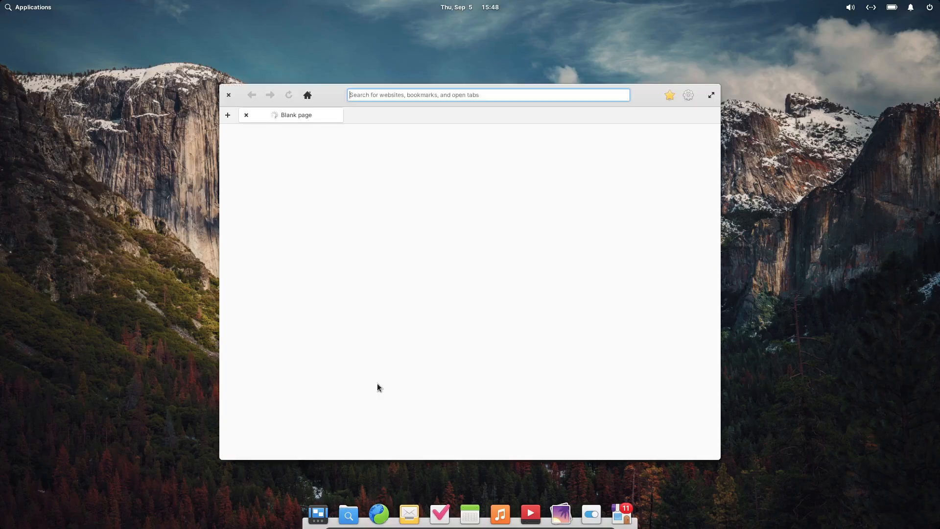
{"action": "mouse_move", "coordinate": [369, 330]}
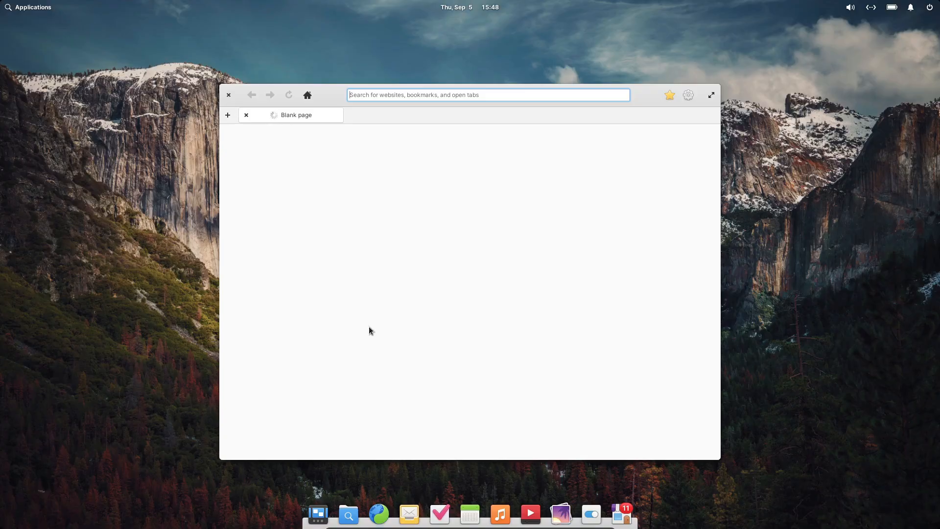
{"action": "left_click", "coordinate": [229, 94]}
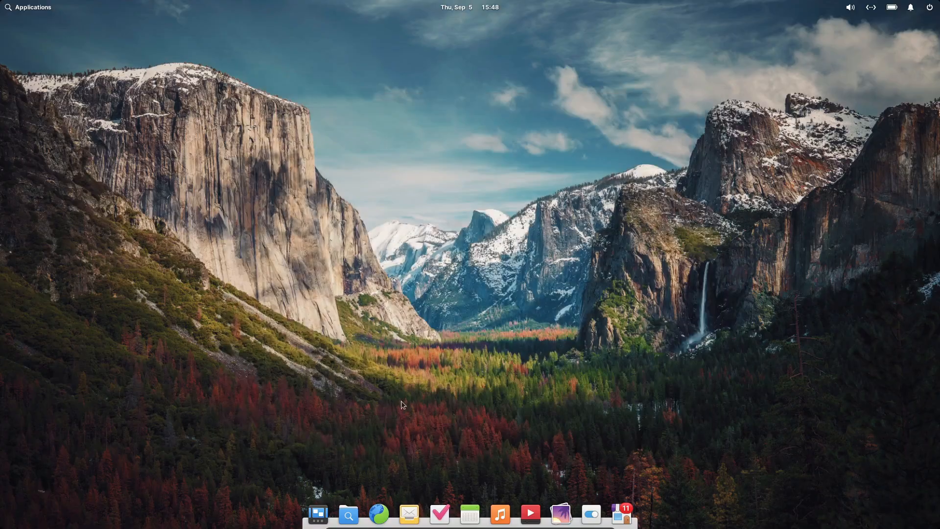
{"action": "left_click", "coordinate": [409, 515]}
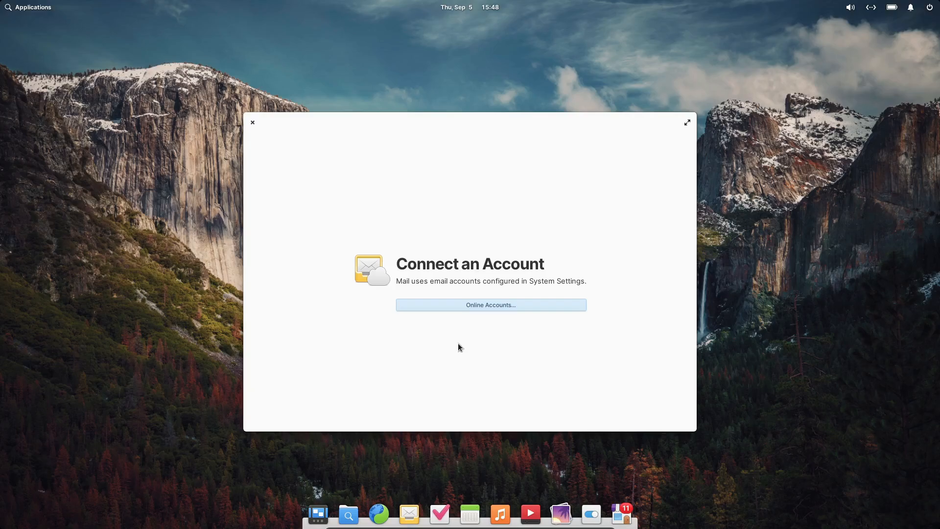
{"action": "left_click", "coordinate": [490, 304]}
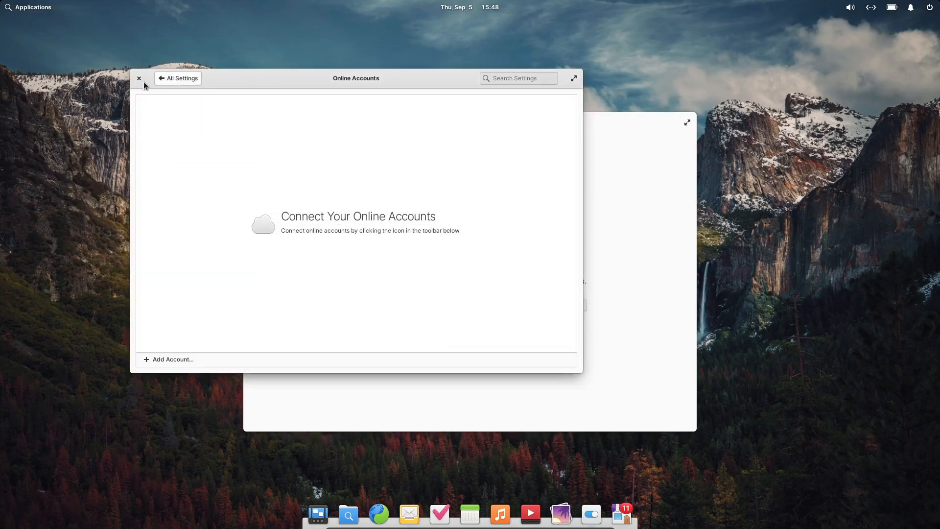
{"action": "left_click", "coordinate": [438, 514]}
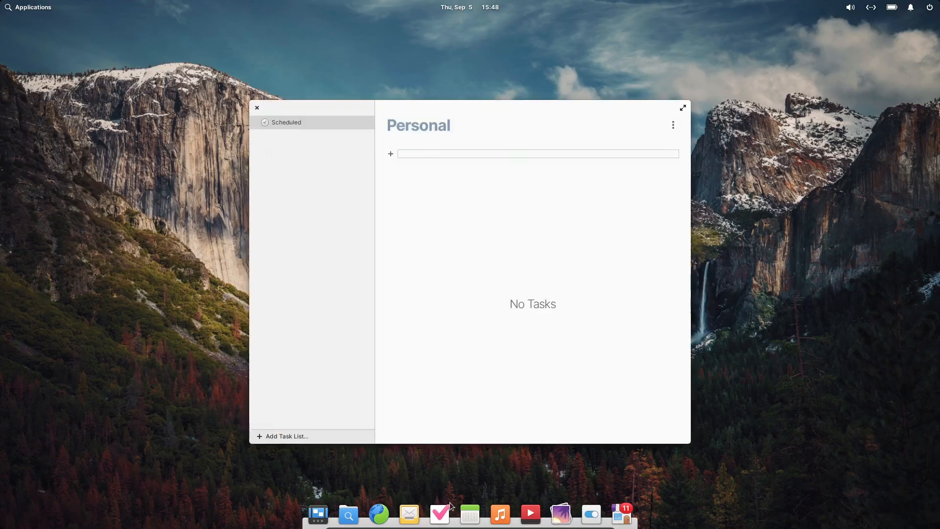
{"action": "left_click", "coordinate": [257, 108]}
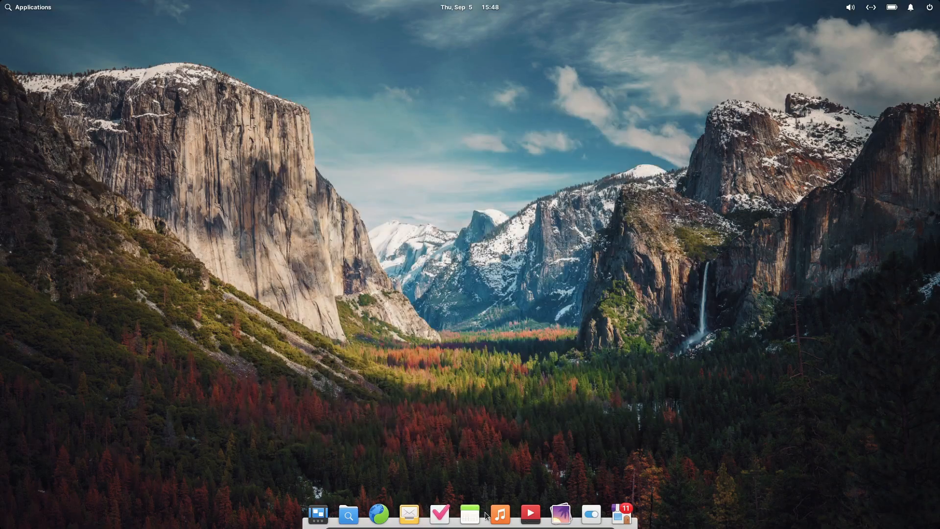
Step: Open and close the Calendar and Videos apps
{"action": "left_click", "coordinate": [469, 514]}
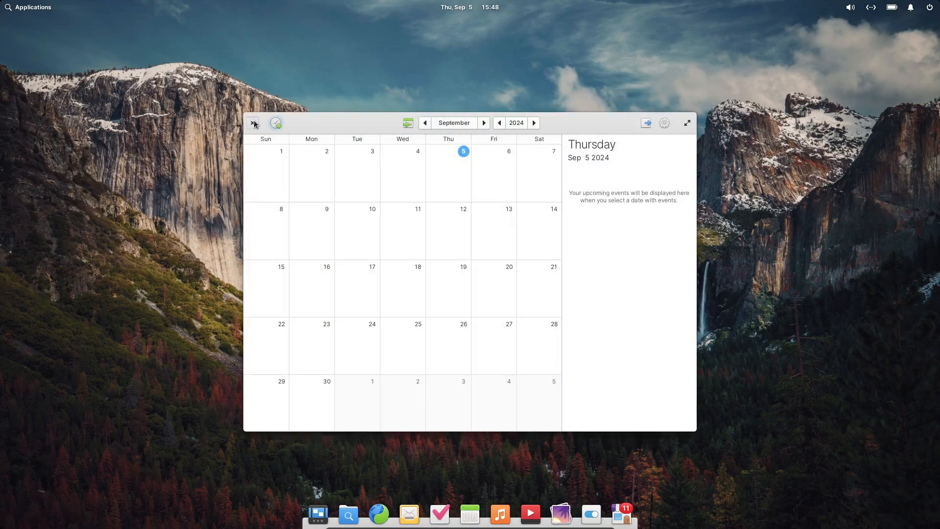
{"action": "left_click", "coordinate": [254, 123]}
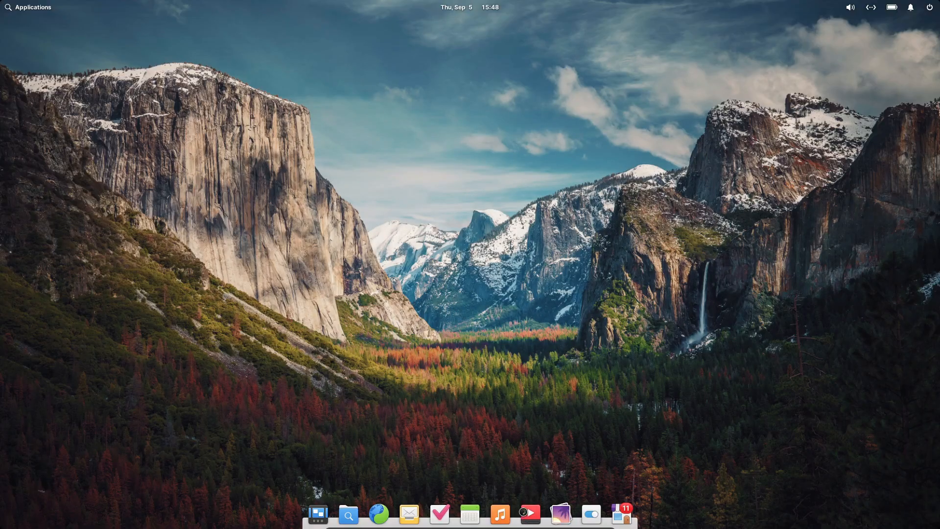
{"action": "left_click", "coordinate": [530, 515]}
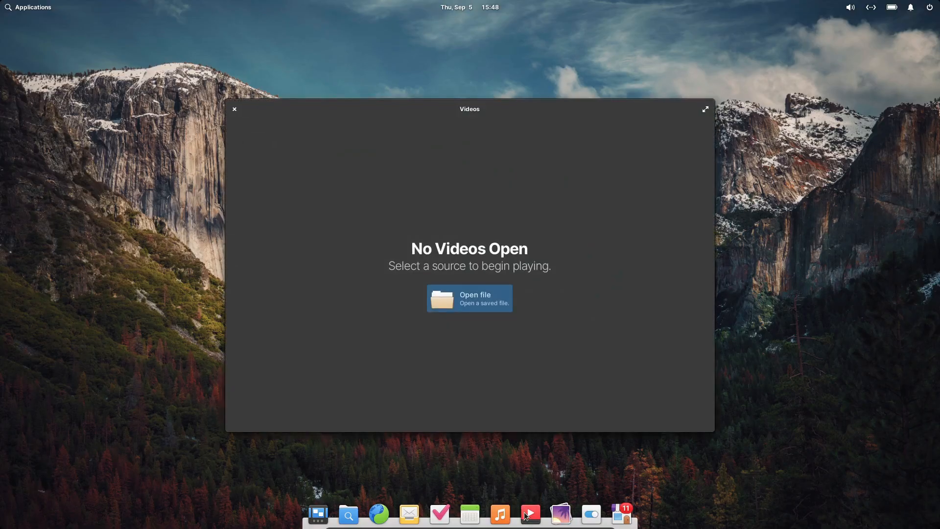
{"action": "left_click", "coordinate": [234, 109]}
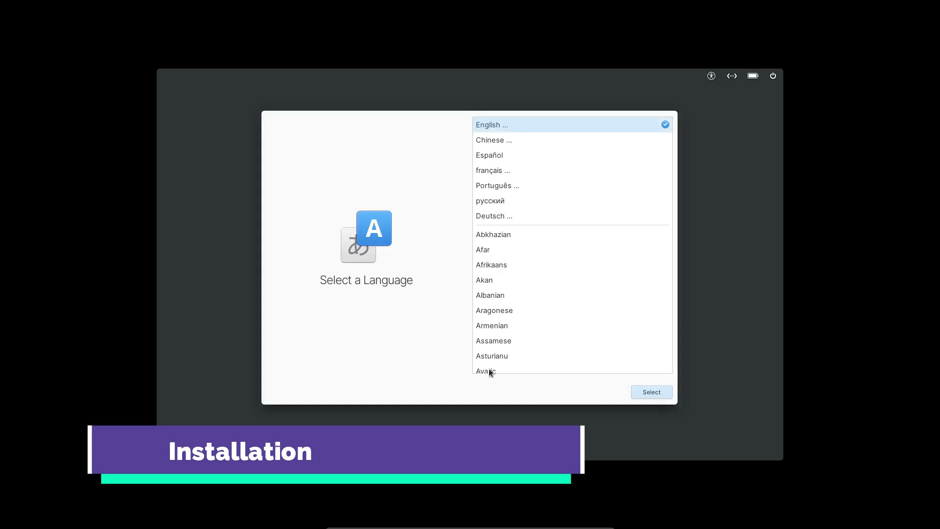
Step: Install in English (US) with US layout, erasing the disk without encryption
{"action": "left_click", "coordinate": [492, 124]}
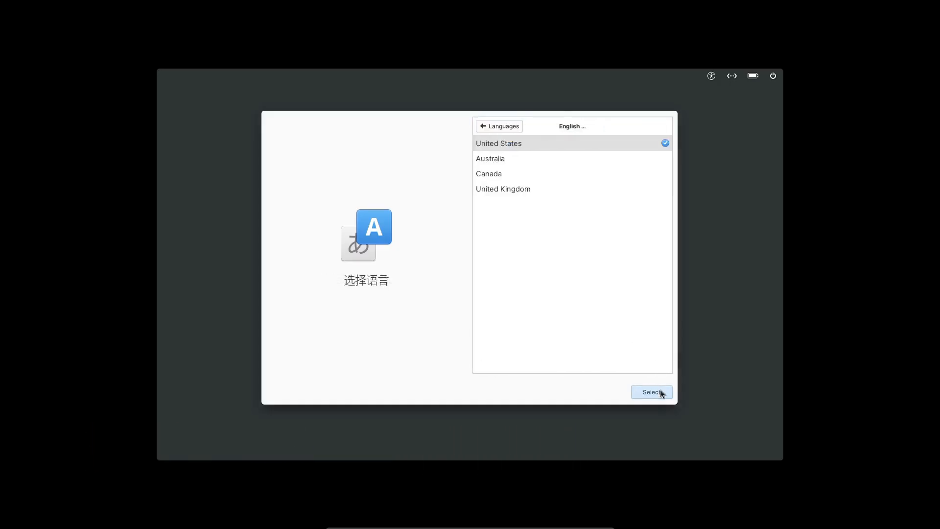
{"action": "left_click", "coordinate": [652, 392]}
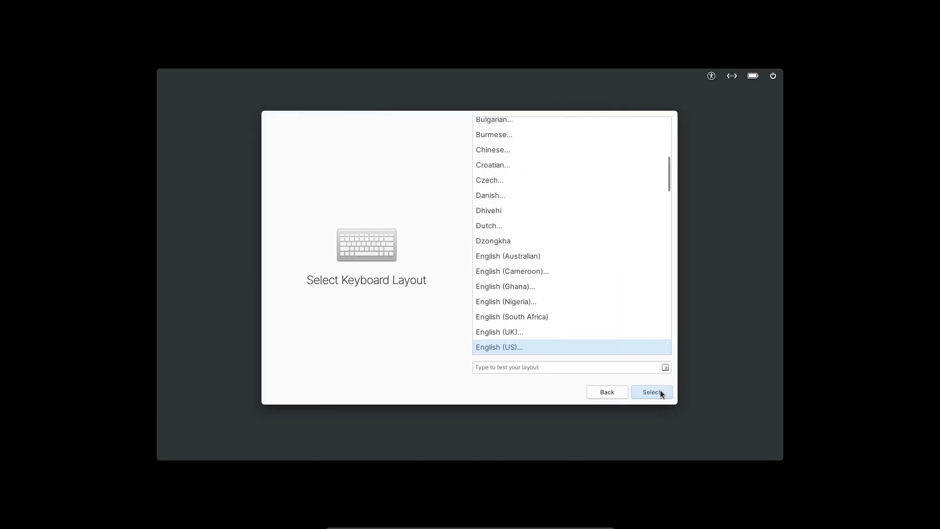
{"action": "left_click", "coordinate": [651, 391]}
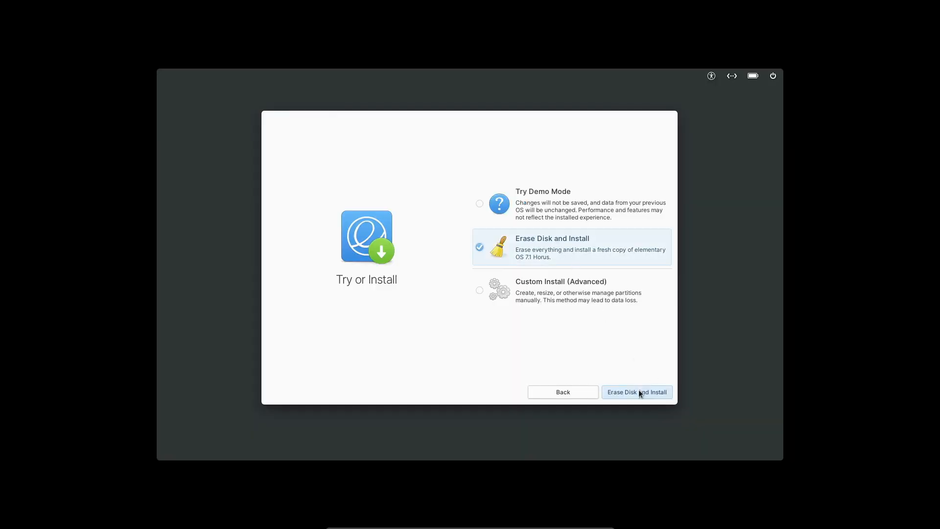
{"action": "left_click", "coordinate": [636, 392]}
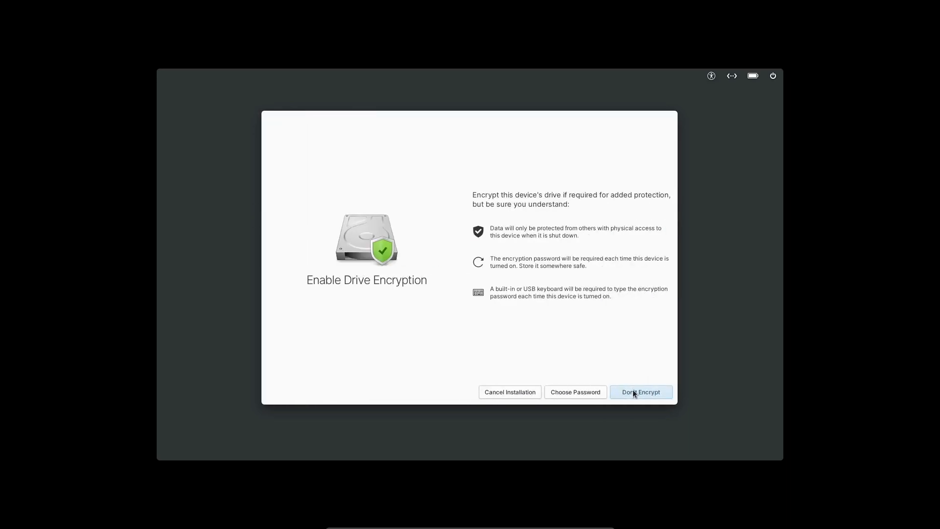
{"action": "left_click", "coordinate": [641, 392]}
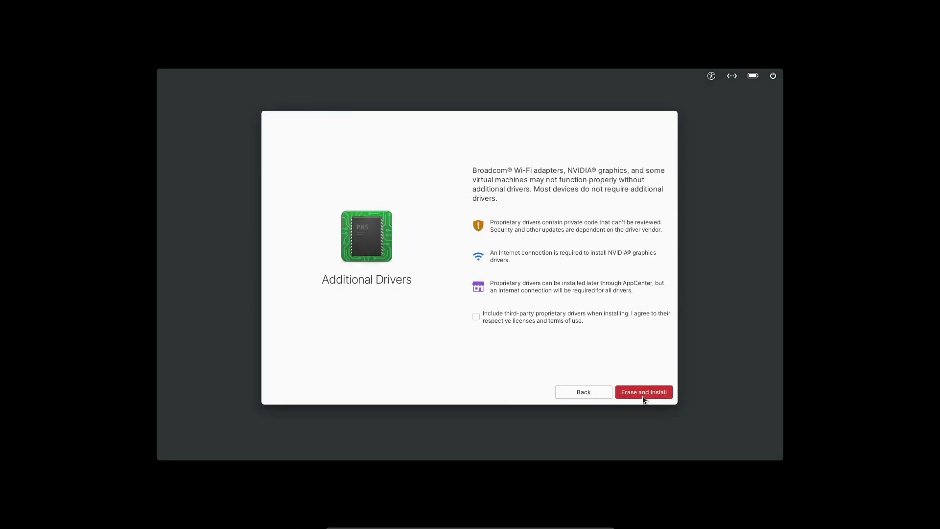
{"action": "left_click", "coordinate": [643, 392]}
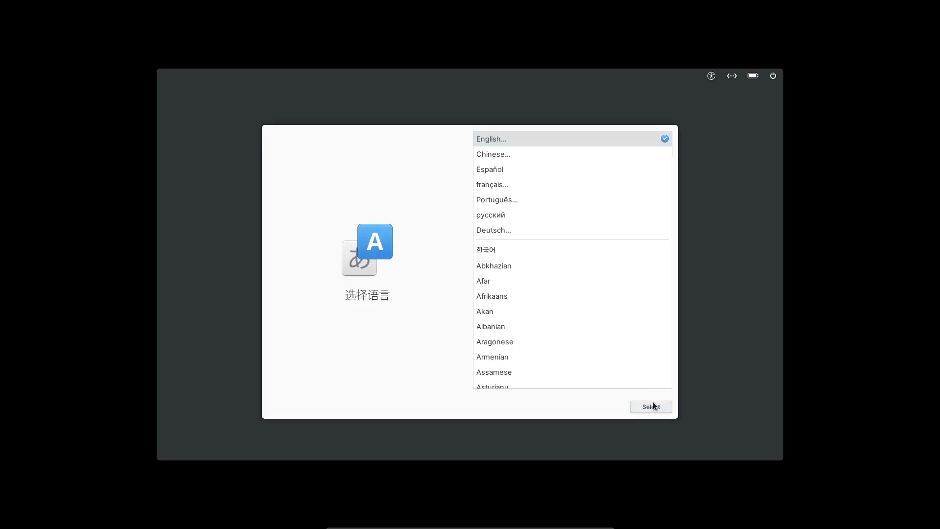
Step: Select English, enter the account name and password, and finish setup
{"action": "left_click", "coordinate": [651, 407]}
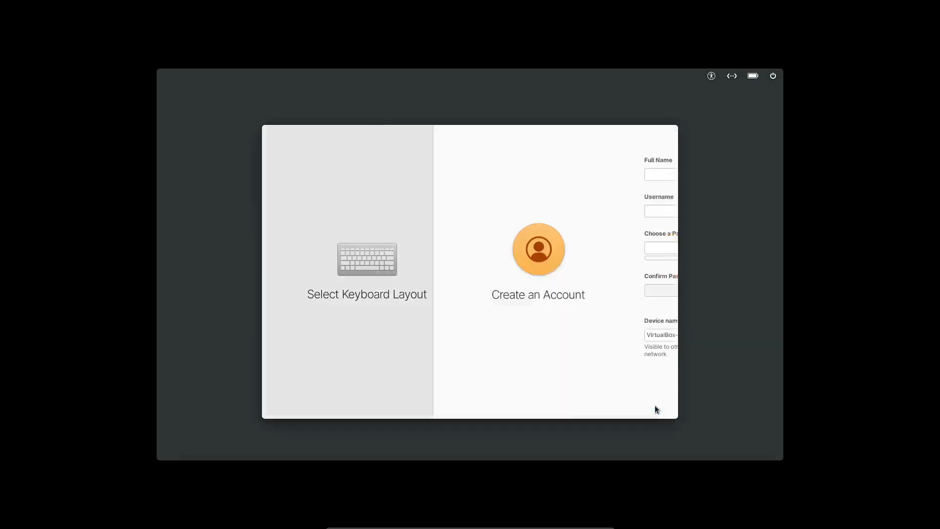
{"action": "type", "text": "code"}
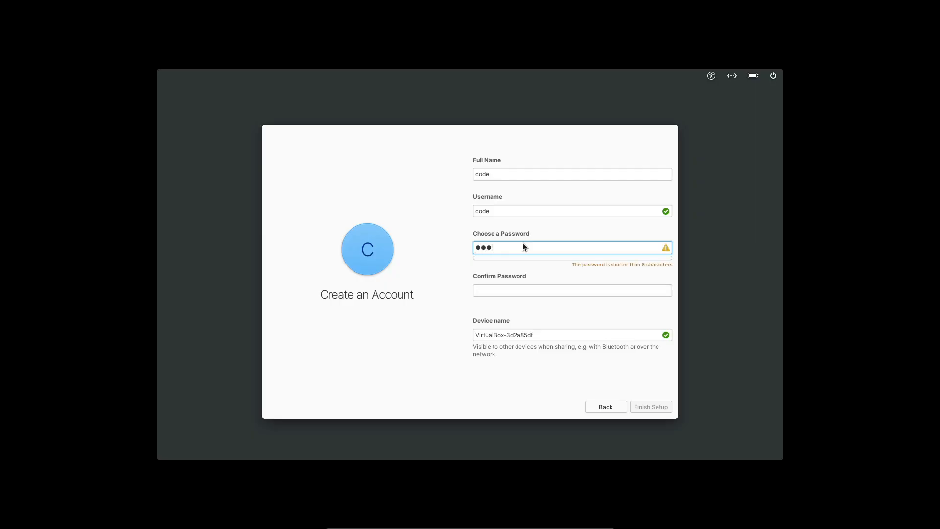
{"action": "type", "text": "••••"}
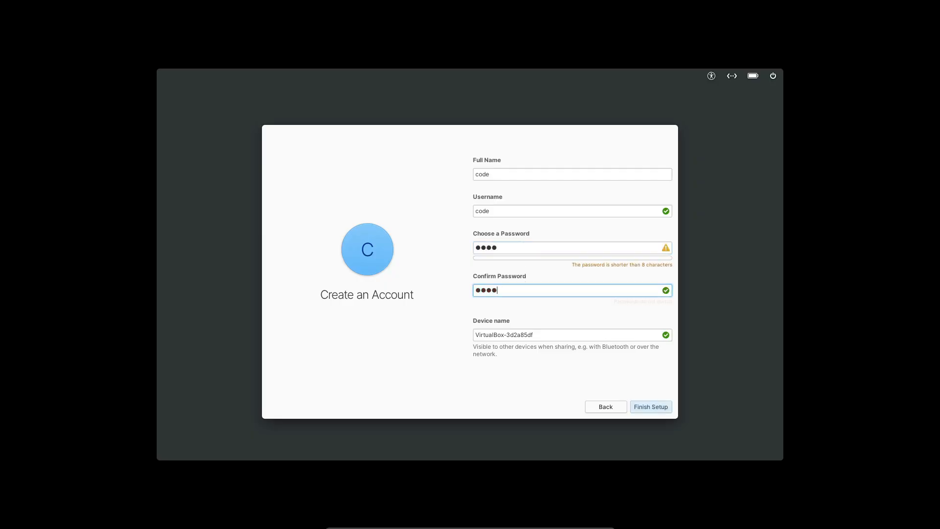
{"action": "left_click", "coordinate": [651, 406]}
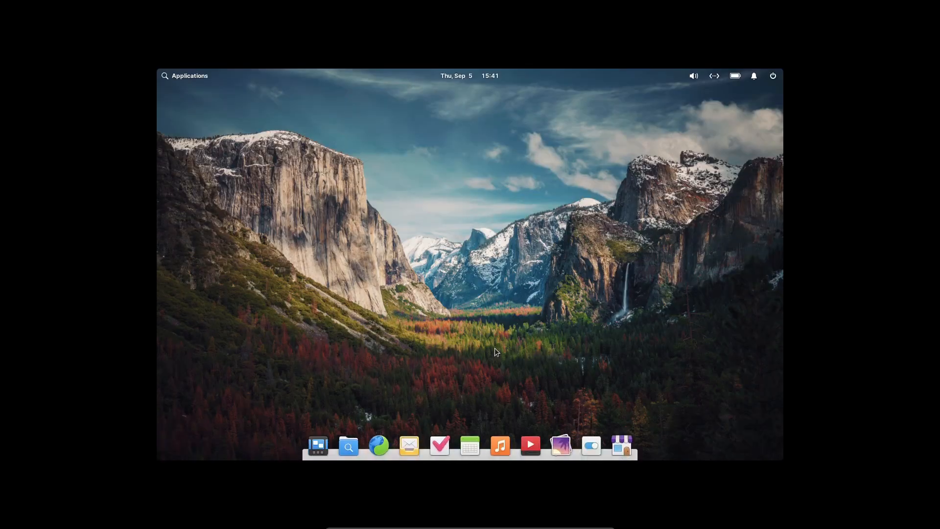
Step: Show neofetch output in Terminal, close it, and browse the Applications menu by category
{"action": "left_click", "coordinate": [185, 75]}
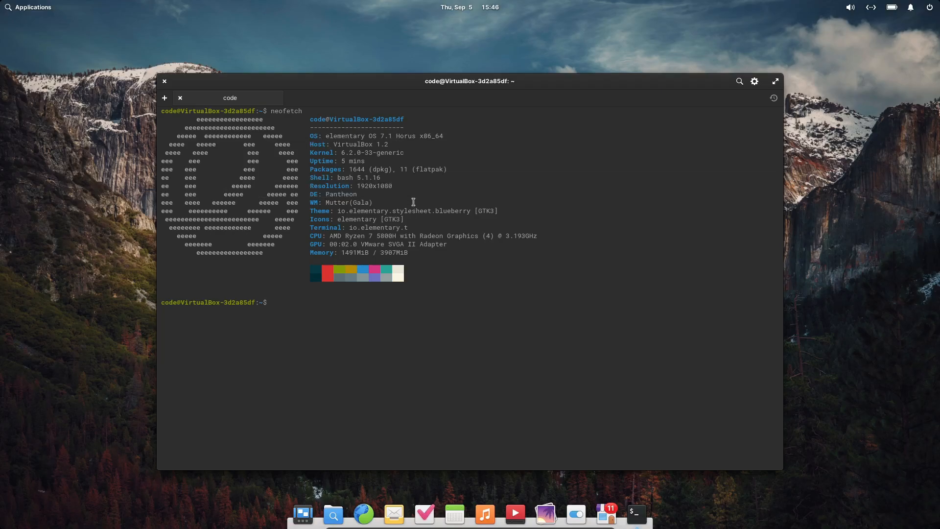
{"action": "left_click", "coordinate": [164, 80]}
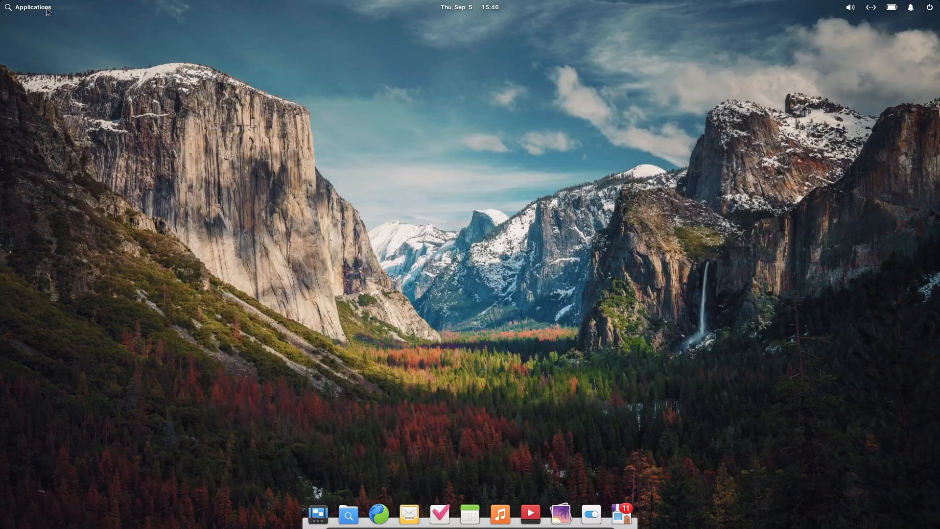
{"action": "left_click", "coordinate": [33, 7]}
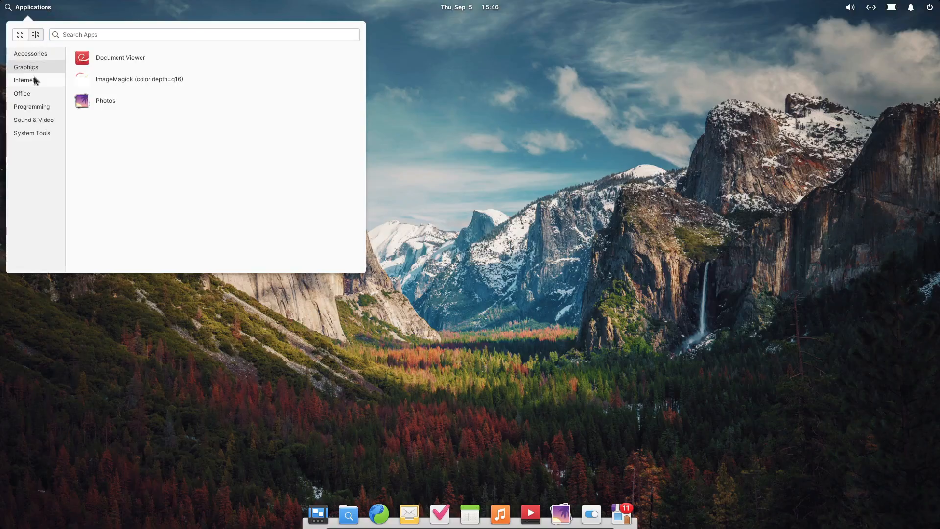
{"action": "left_click", "coordinate": [25, 67]}
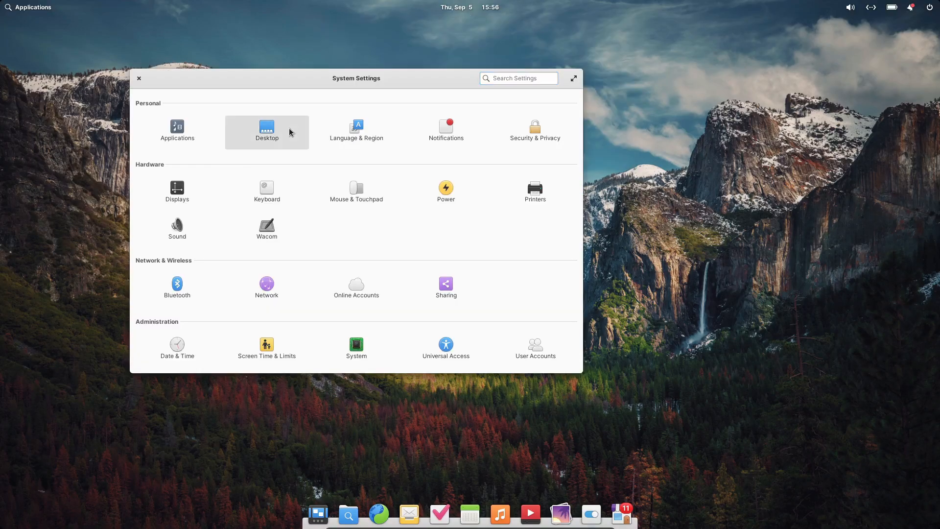
Step: Pick a new wallpaper, set a red accent colour, and enable reduced motion
{"action": "left_click", "coordinate": [267, 128]}
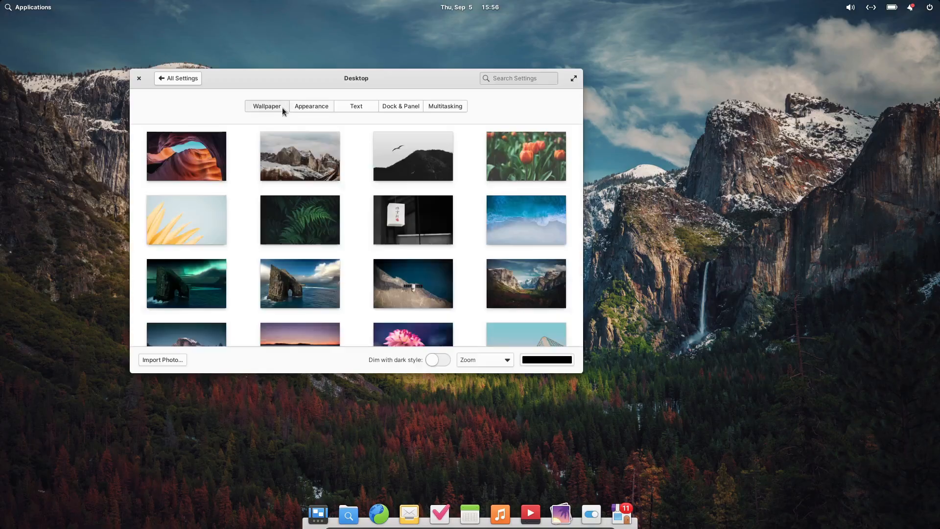
{"action": "left_click", "coordinate": [299, 197]}
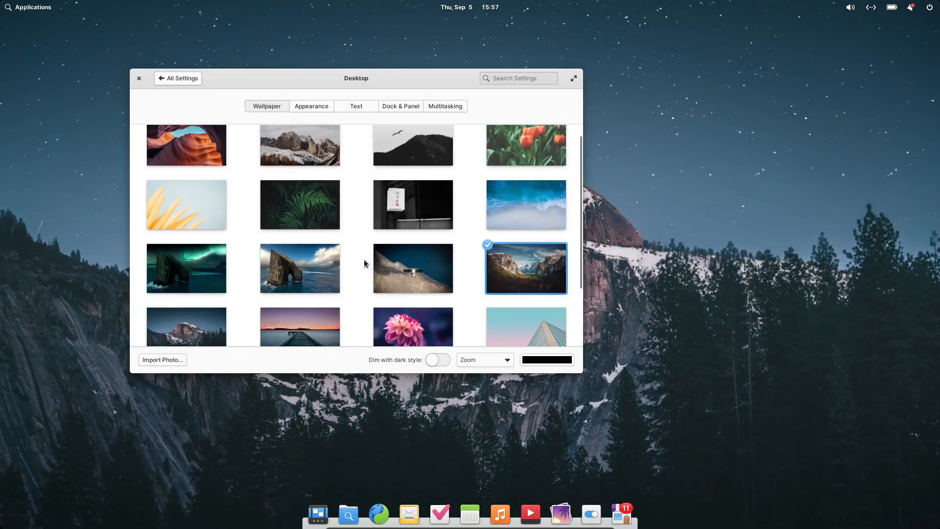
{"action": "left_click", "coordinate": [311, 106]}
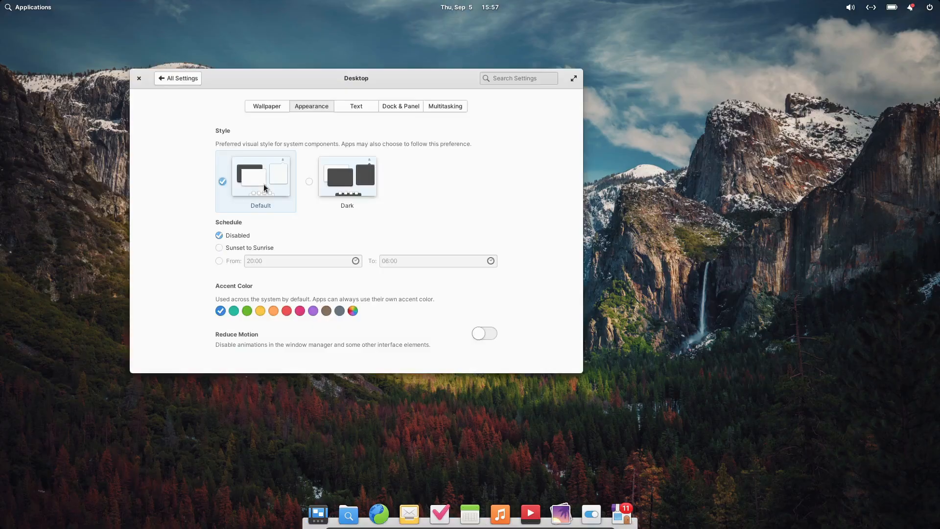
{"action": "left_click", "coordinate": [286, 311]}
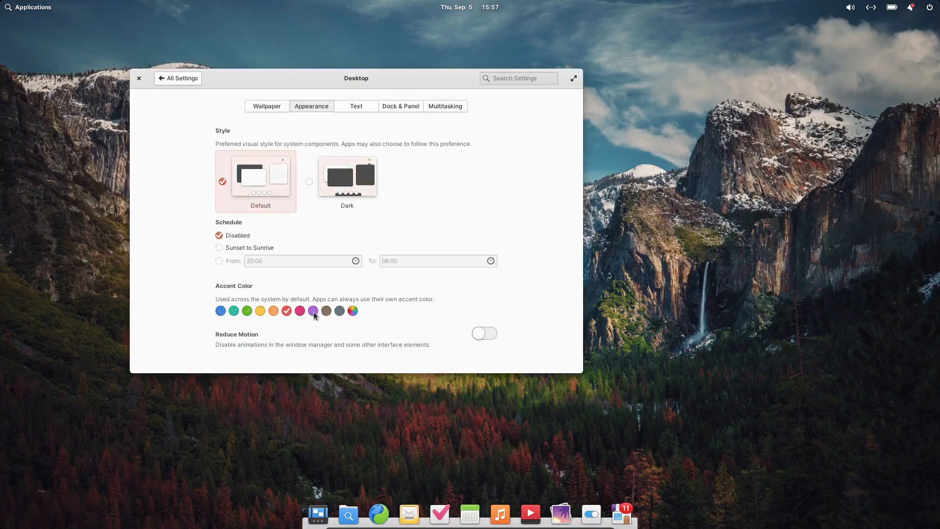
{"action": "left_click", "coordinate": [484, 333]}
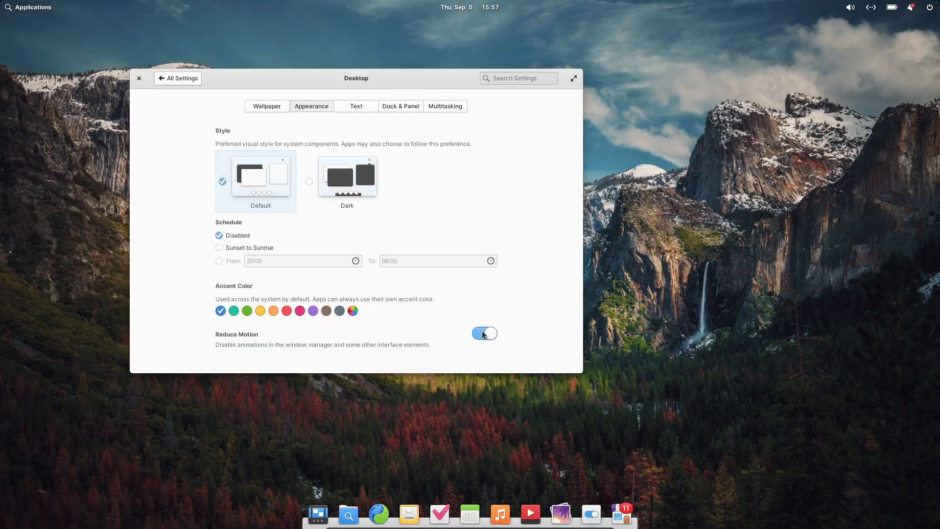
Step: View the Text settings and set dock icons to medium size
{"action": "left_click", "coordinate": [355, 106]}
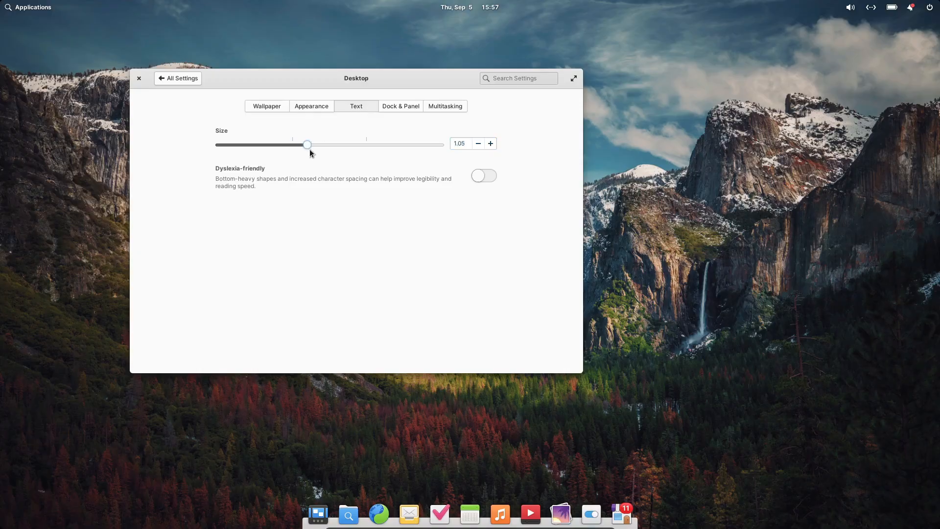
{"action": "left_click", "coordinate": [400, 106]}
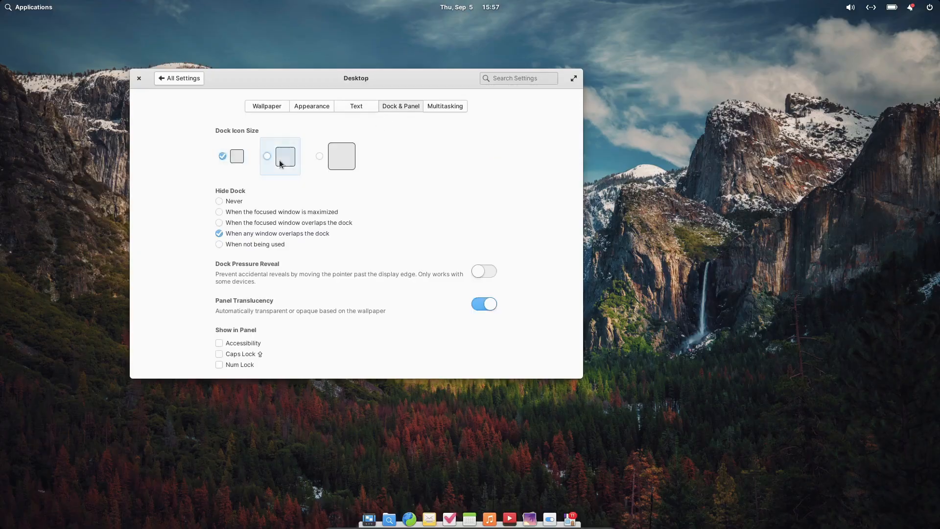
{"action": "left_click", "coordinate": [342, 155]}
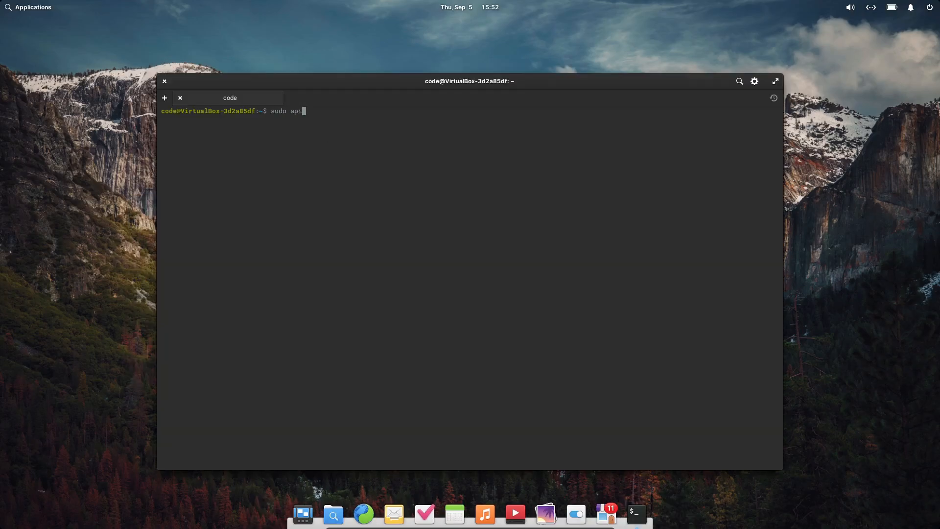
Step: Run the apt install command, then close the Terminal window
{"action": "type", "text": "install flatpak"}
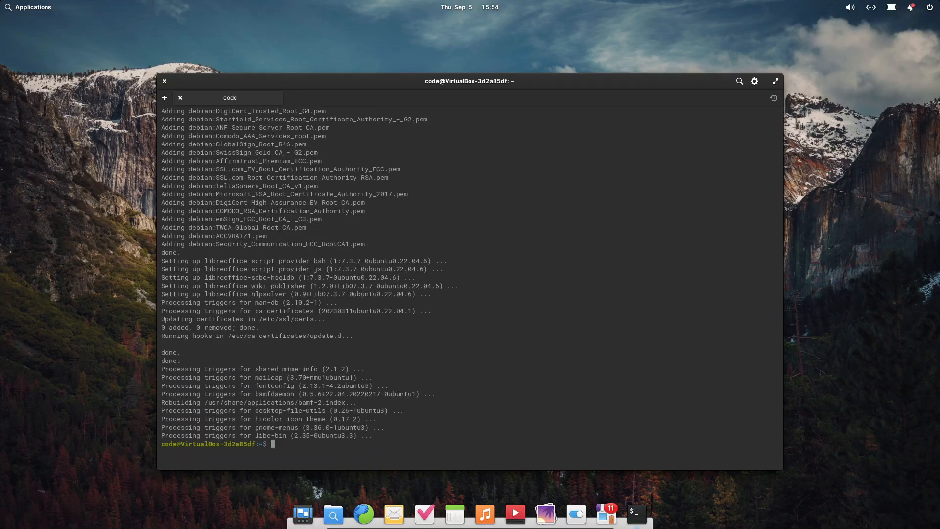
{"action": "left_click", "coordinate": [164, 81]}
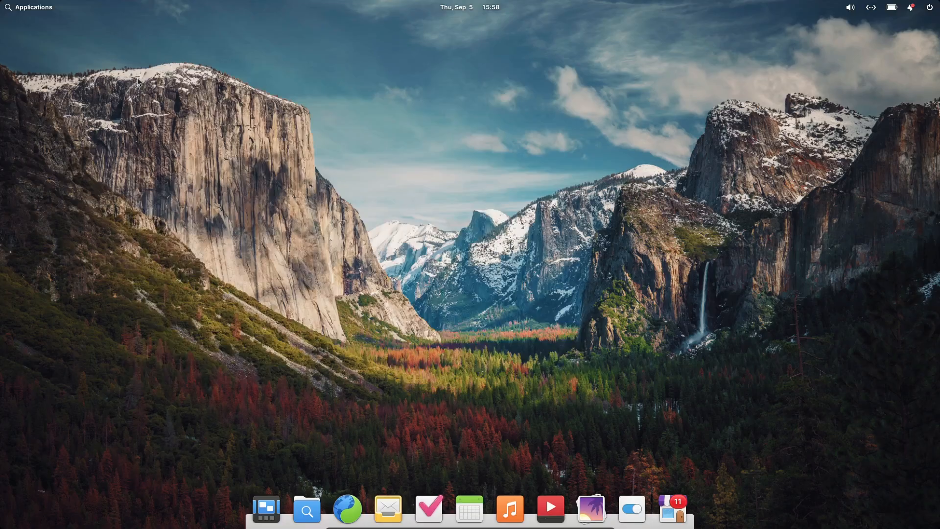
Step: View the Files home folder, close it, and launch AppCenter
{"action": "left_click", "coordinate": [469, 6]}
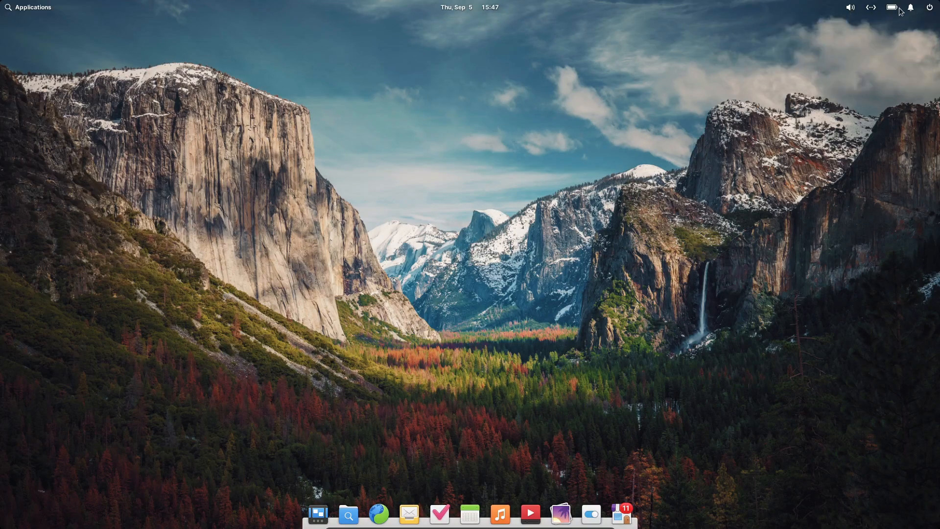
{"action": "mouse_move", "coordinate": [315, 506]}
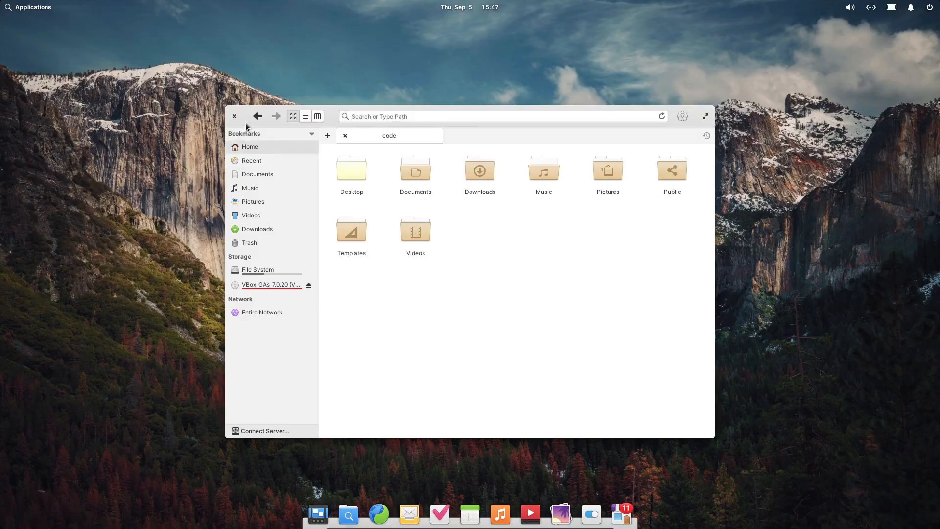
{"action": "left_click", "coordinate": [234, 116]}
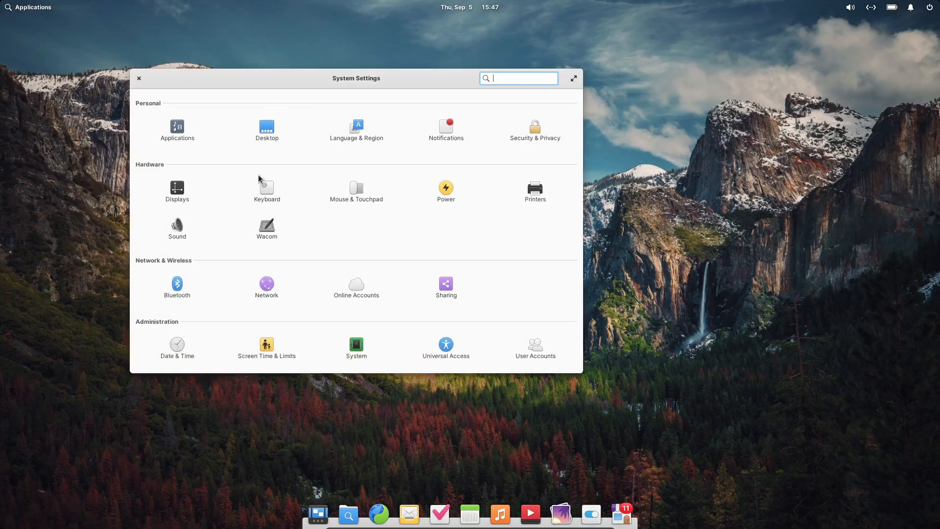
{"action": "left_click", "coordinate": [356, 348]}
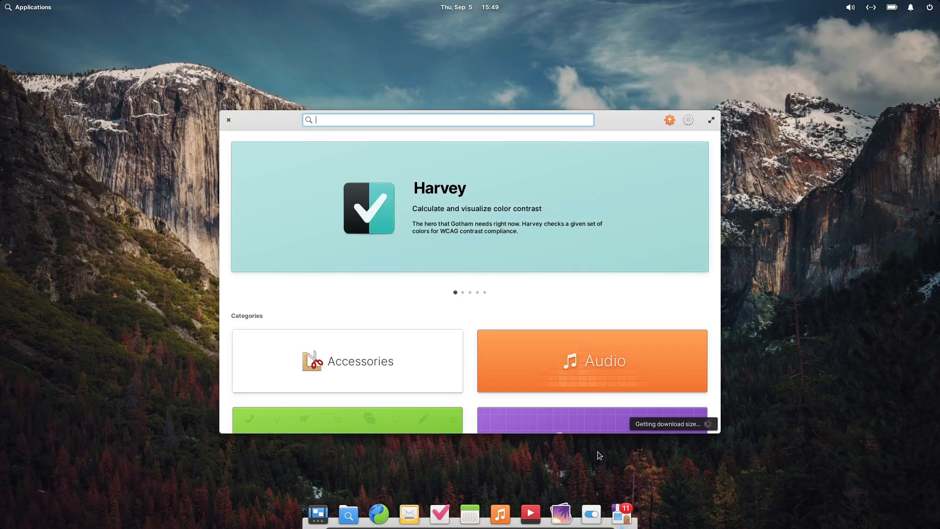
Step: Look through the Internet and developer app categories, then close AppCenter
{"action": "scroll", "scroll_direction": "down", "scroll_amount": 3}
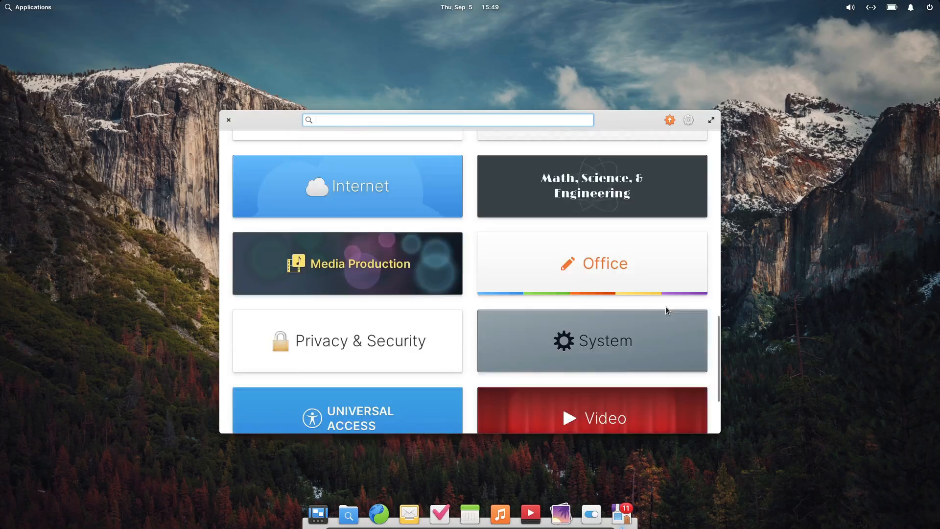
{"action": "left_click", "coordinate": [670, 120]}
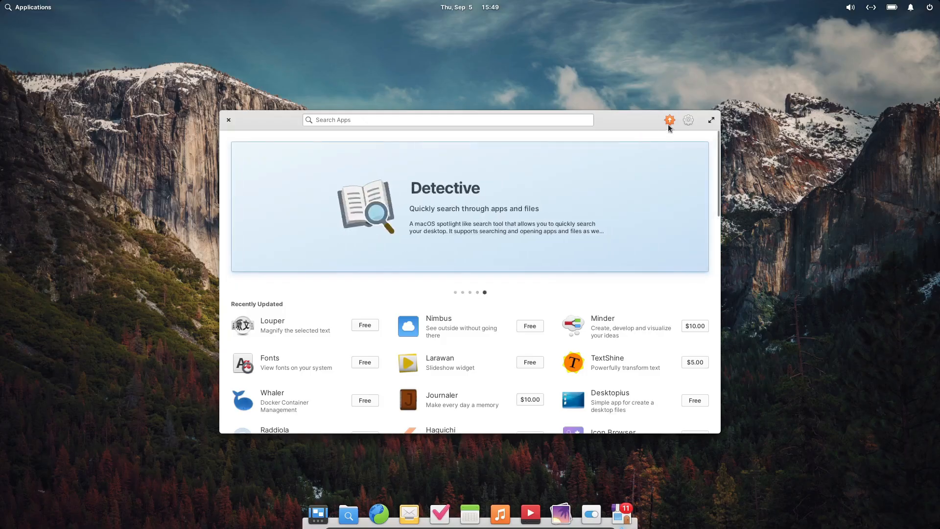
{"action": "left_click", "coordinate": [669, 120]}
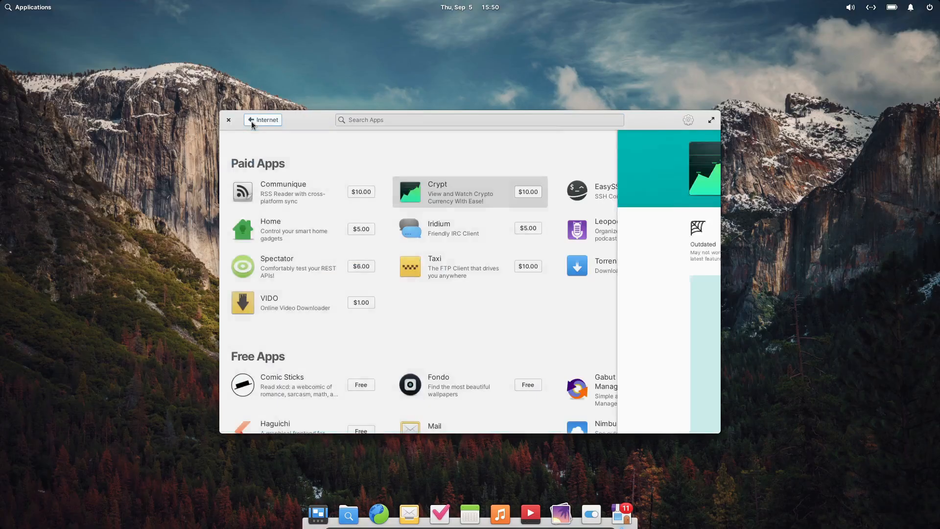
{"action": "left_click", "coordinate": [262, 120]}
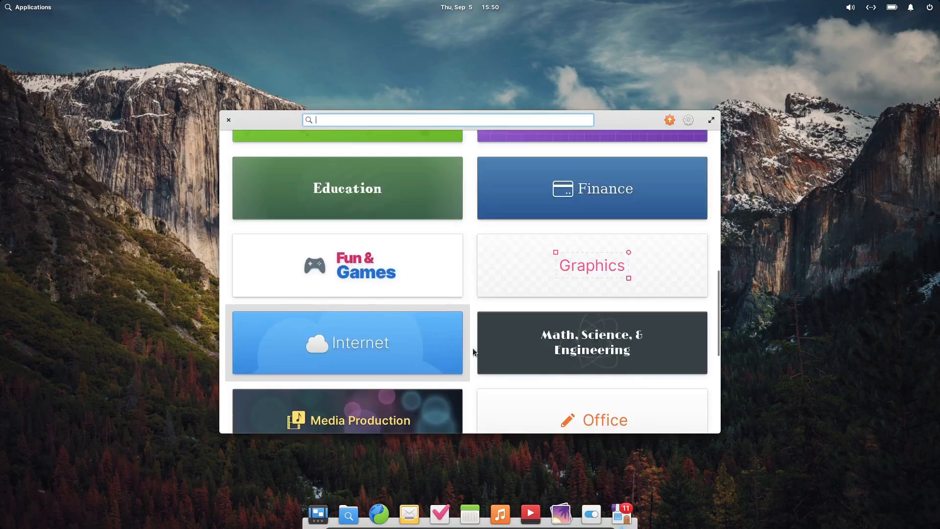
{"action": "left_click", "coordinate": [346, 342]}
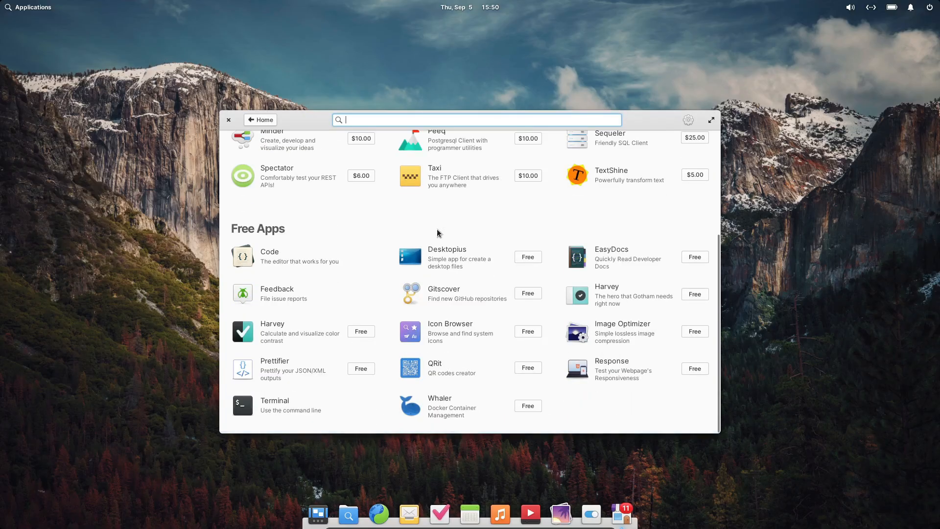
{"action": "left_click", "coordinate": [228, 120]}
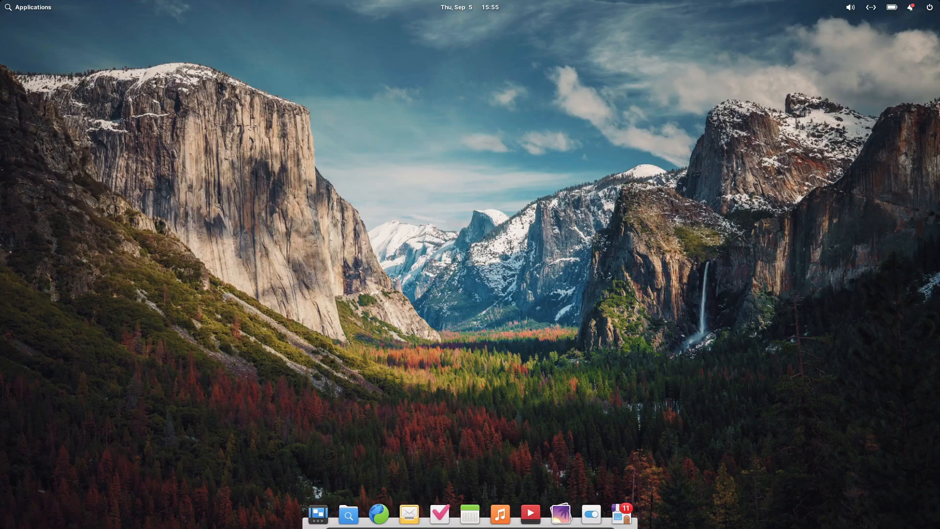
Step: Launch LibreOffice and close its Start Center
{"action": "left_click", "coordinate": [622, 514]}
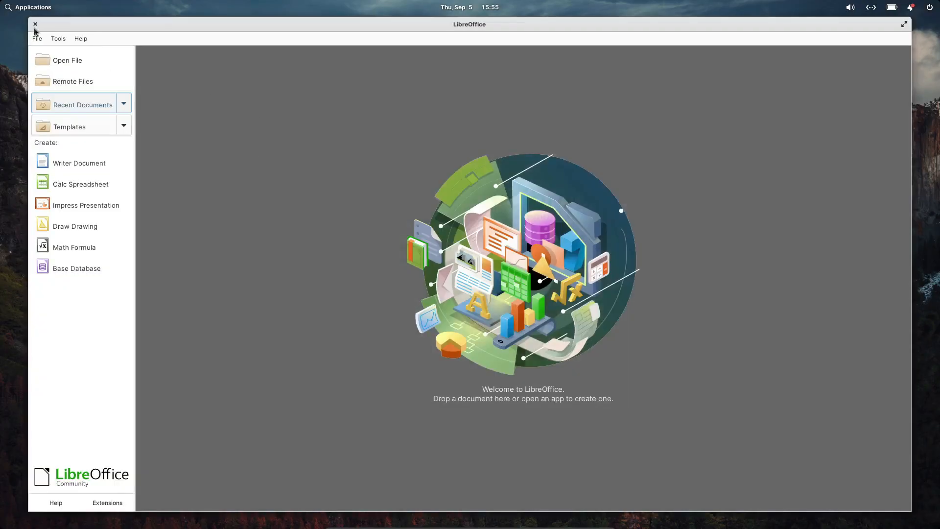
{"action": "left_click", "coordinate": [35, 24]}
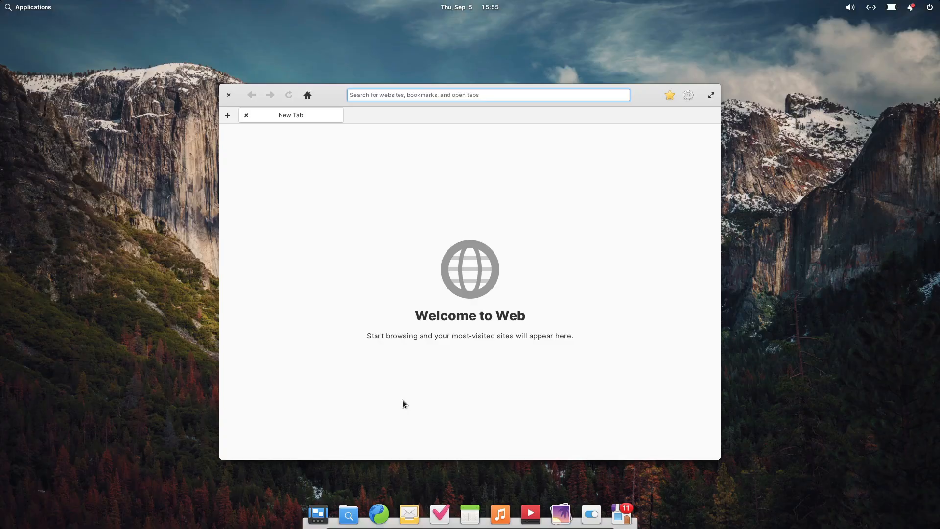
Step: Go to elementary.io, enter a zero custom amount, and download elementary OS
{"action": "type", "text": "elementary.io/"}
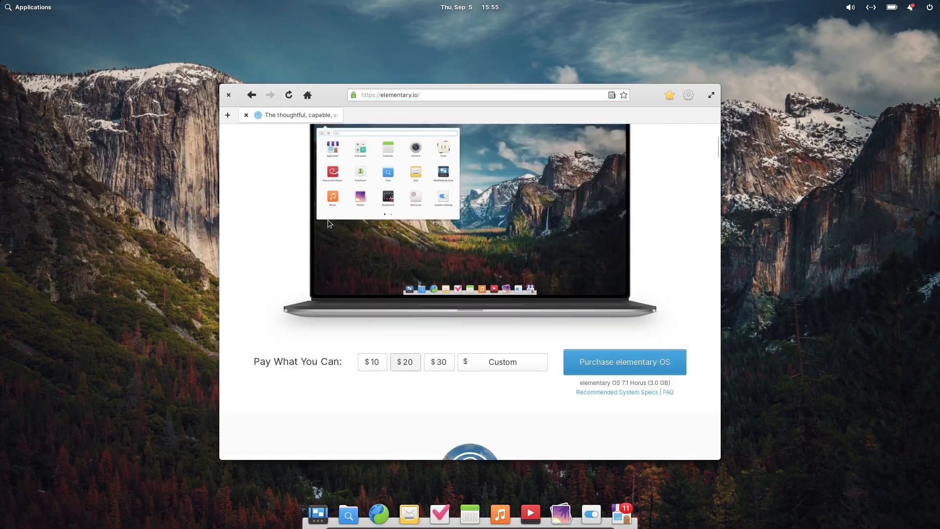
{"action": "scroll", "scroll_direction": "down", "scroll_amount": 3}
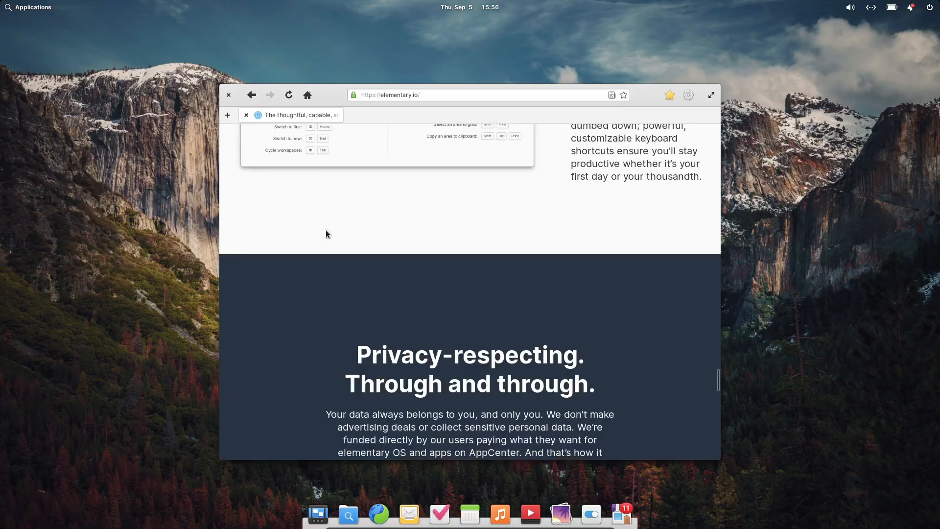
{"action": "scroll", "scroll_direction": "down", "scroll_amount": 3}
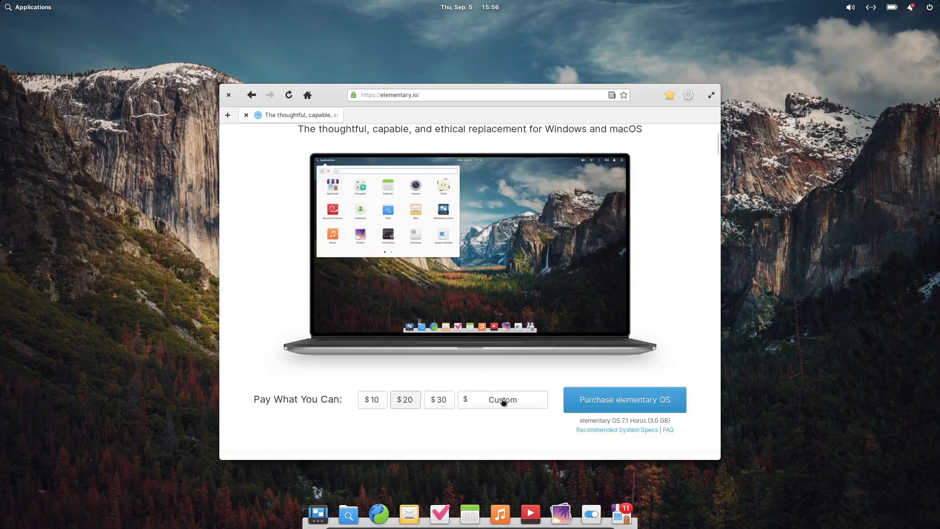
{"action": "left_click", "coordinate": [624, 399]}
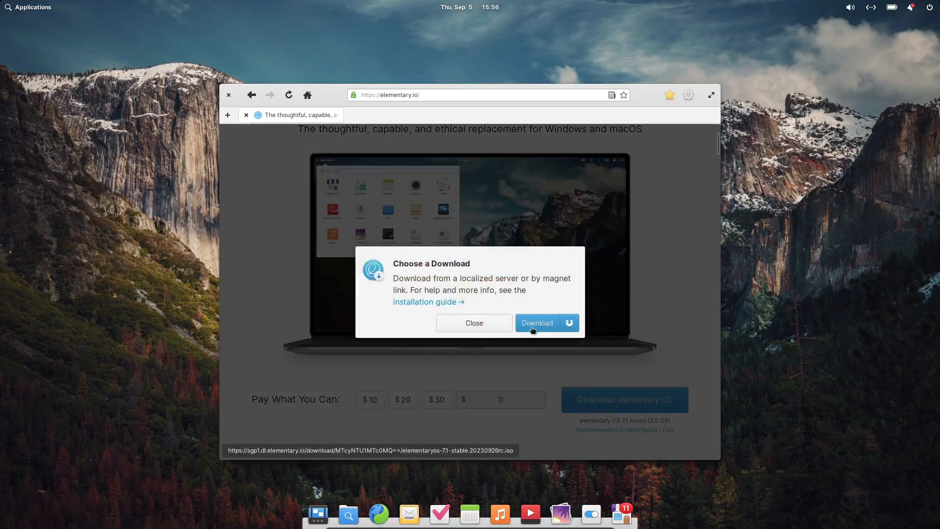
{"action": "left_click", "coordinate": [537, 322]}
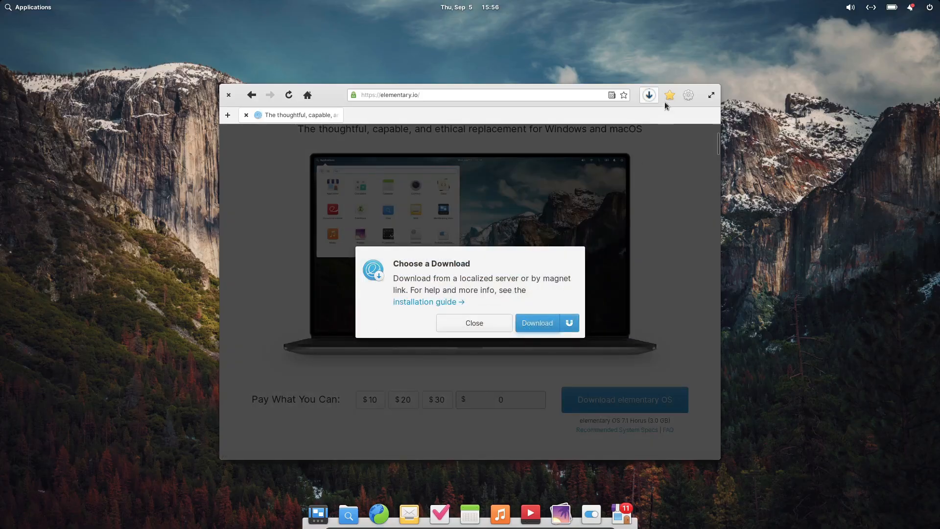